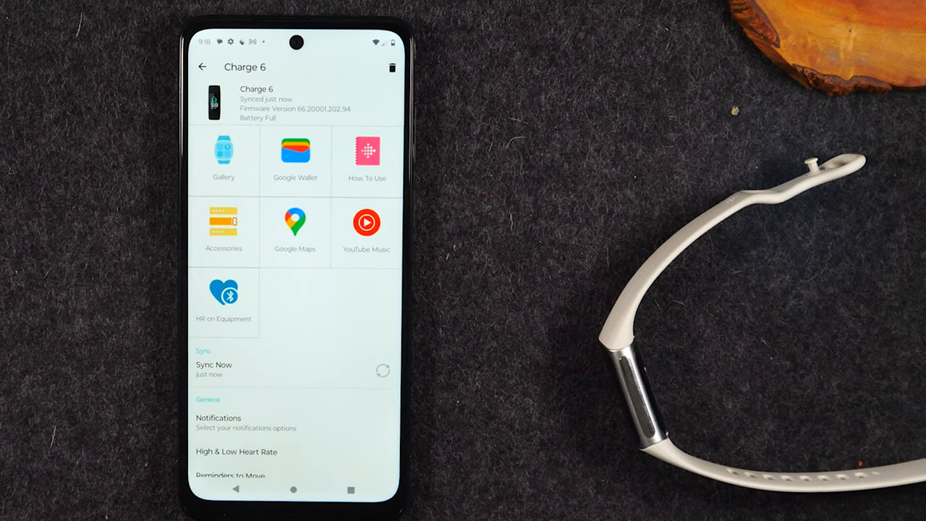
# Step: Keep Steps selected as the Charge 6 main goal
pyautogui.scroll(-3)
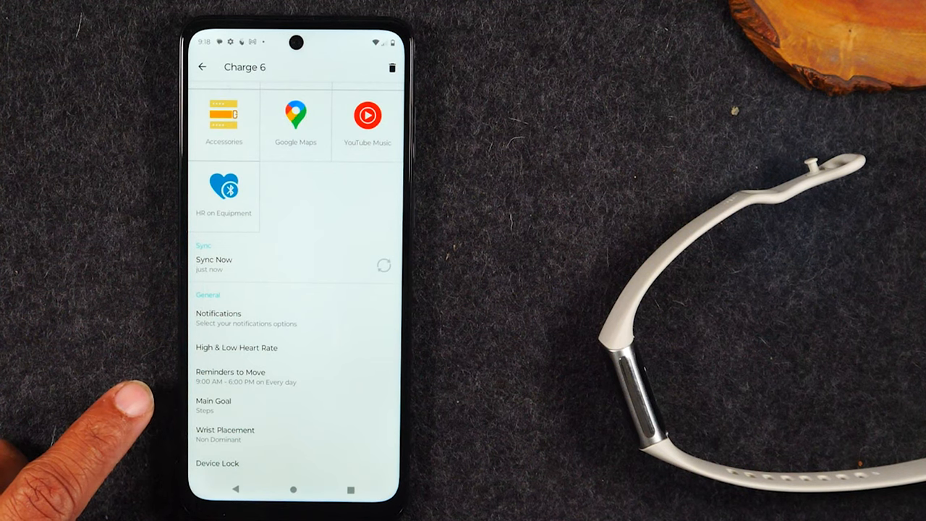
pyautogui.click(215, 401)
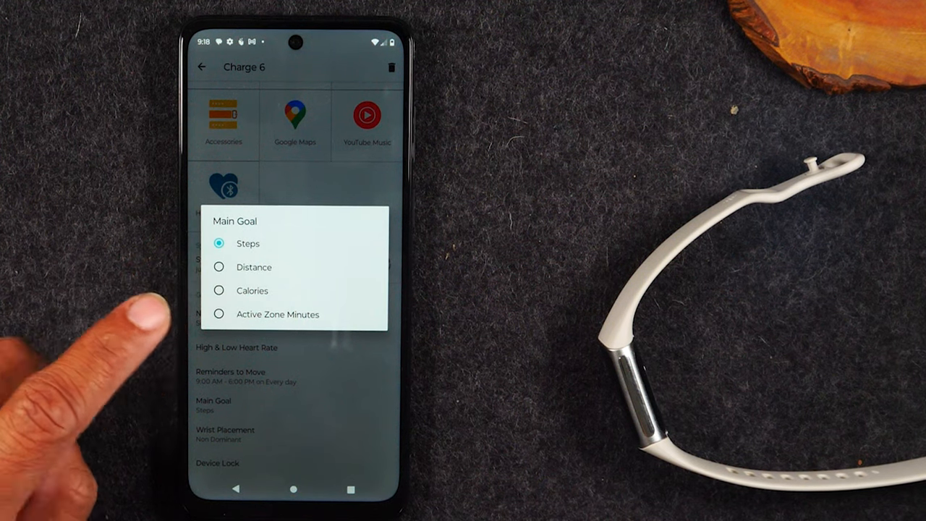
pyautogui.click(247, 243)
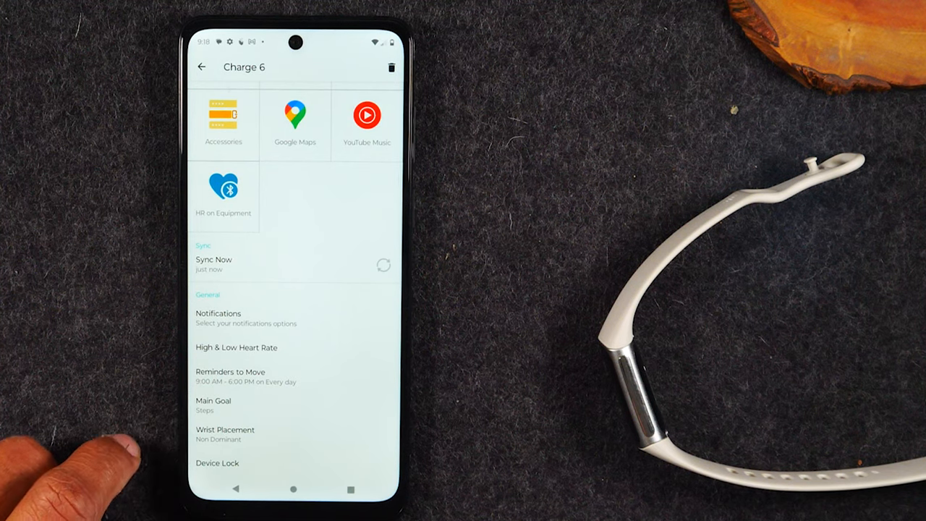
# Step: Review email notifications for the Charge 6 with Gmail as the default email app
pyautogui.click(217, 313)
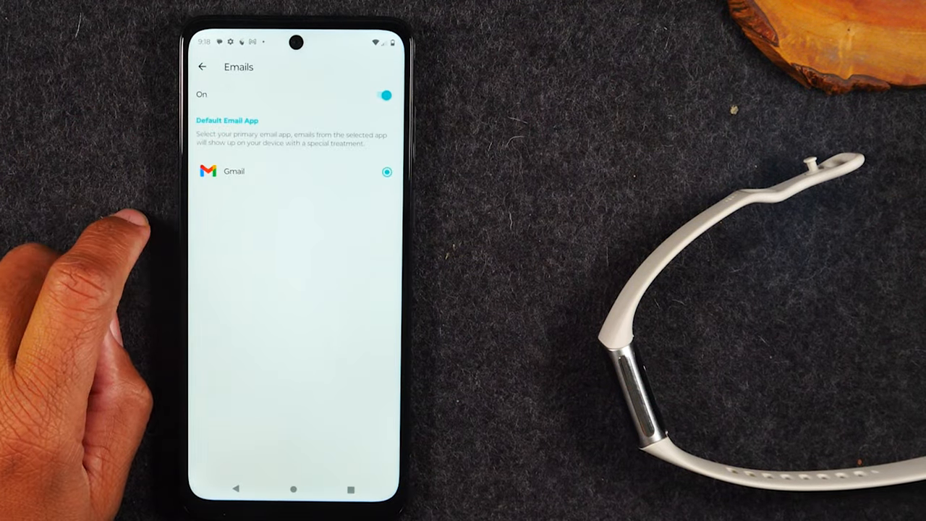
pyautogui.moveTo(109, 289)
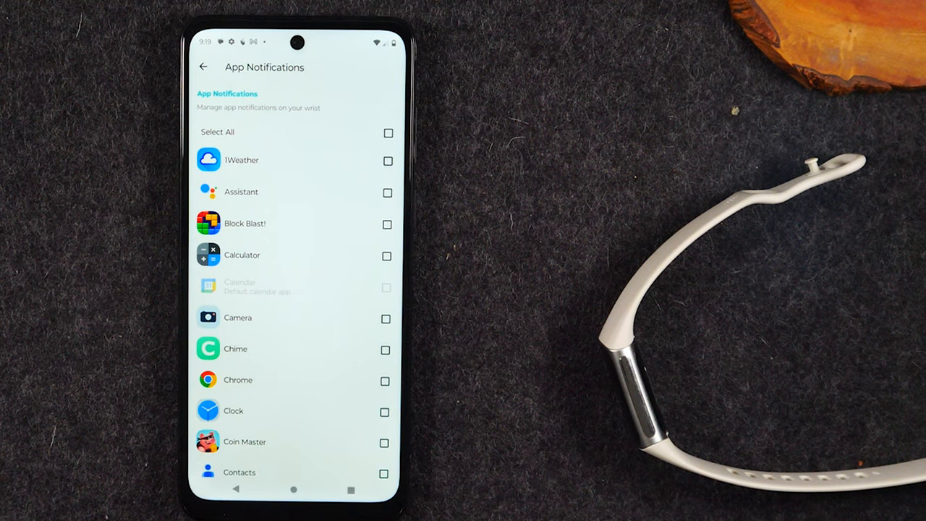
# Step: Scroll through the checklist of phone apps that can notify the Charge 6
pyautogui.scroll(3)
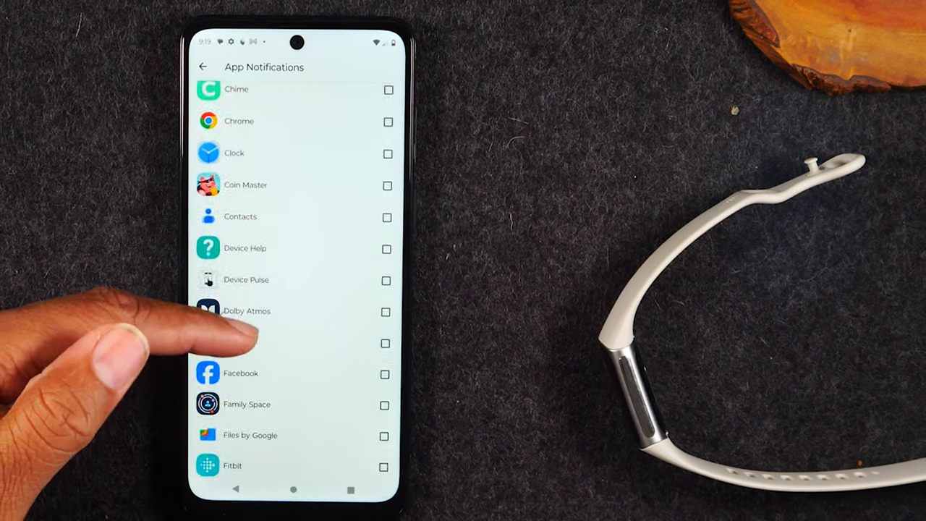
pyautogui.scroll(3)
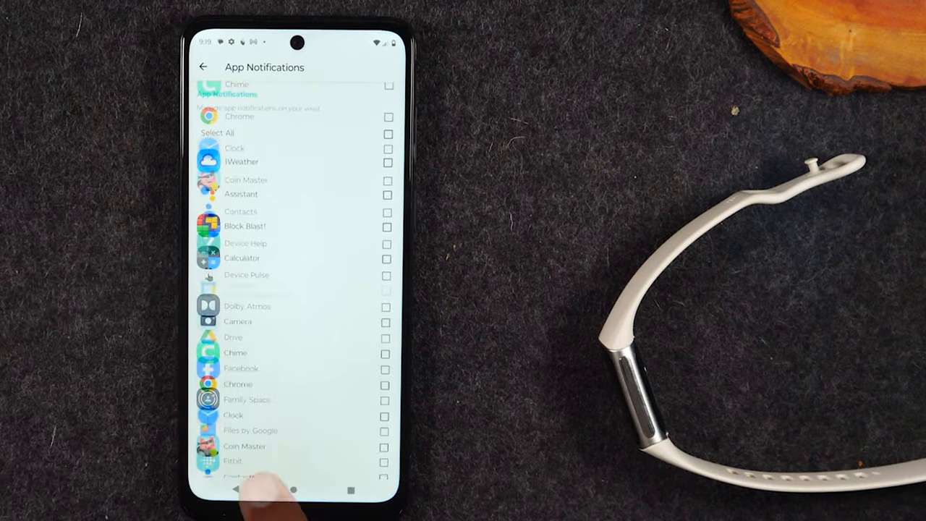
# Step: Reach the default text quick replies and set the third to "busy, what's up"
pyautogui.click(202, 66)
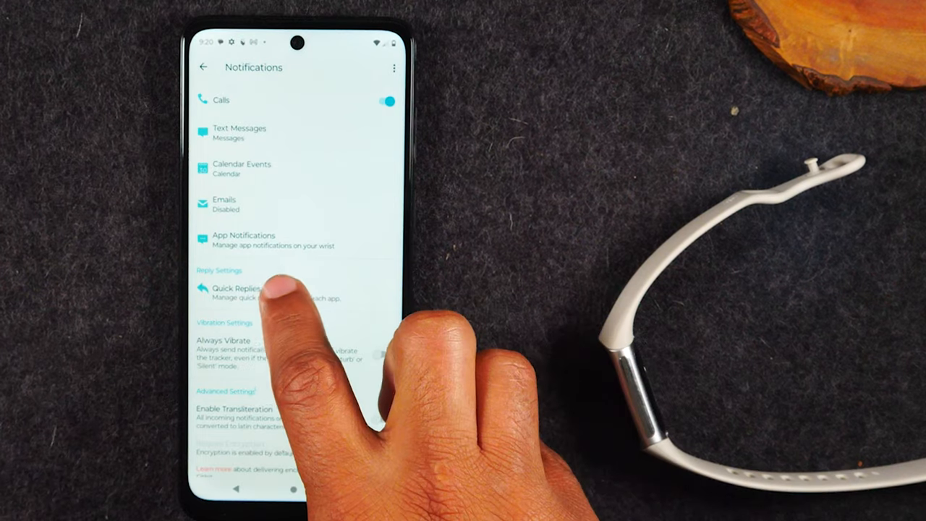
pyautogui.click(232, 288)
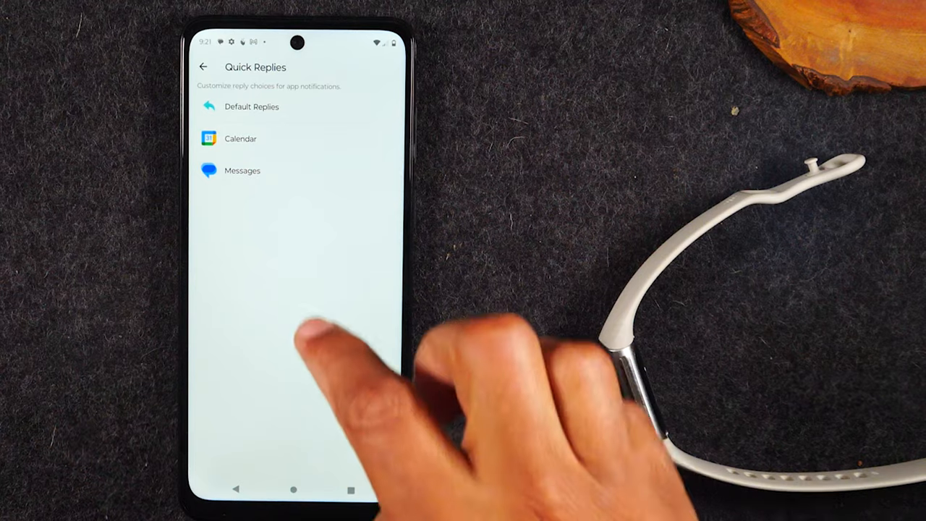
pyautogui.click(252, 107)
pyautogui.write("busy. what's up")
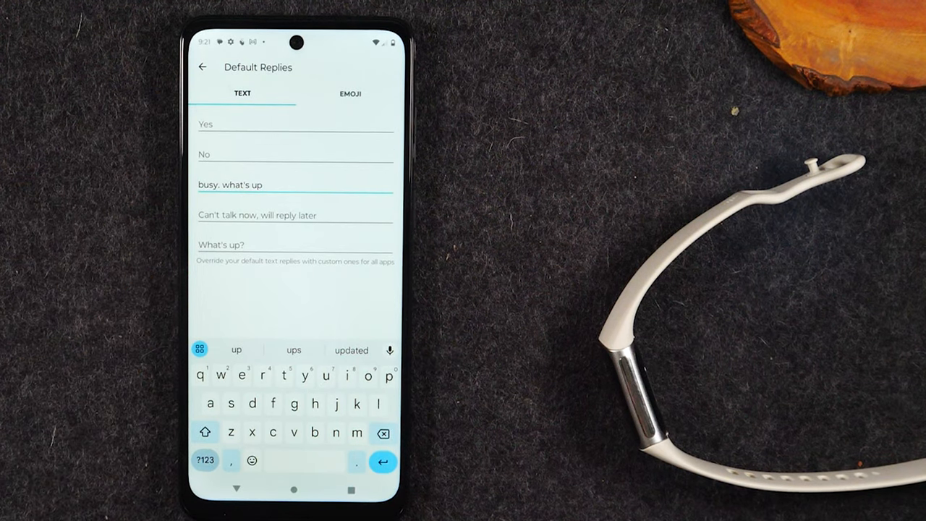
# Step: Add the sunglasses emoji to the default emoji quick replies and return to Notifications
pyautogui.click(351, 93)
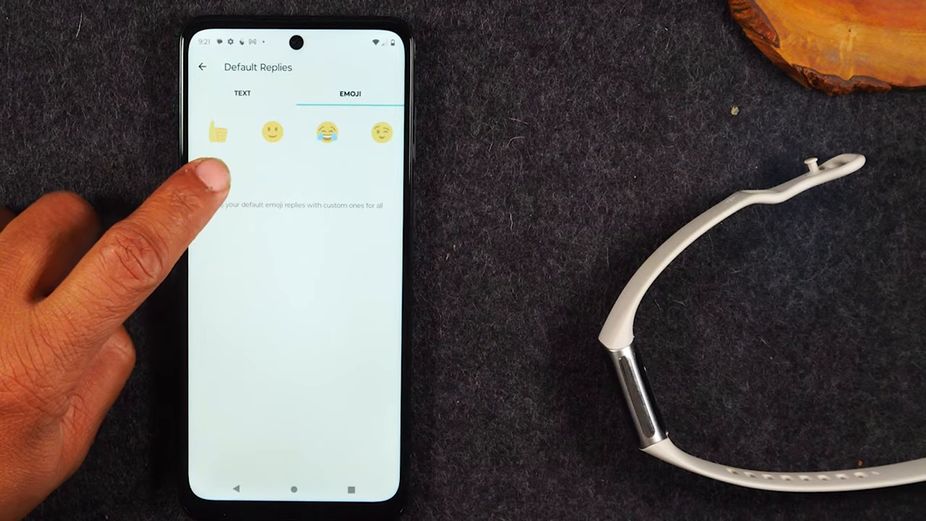
pyautogui.click(217, 177)
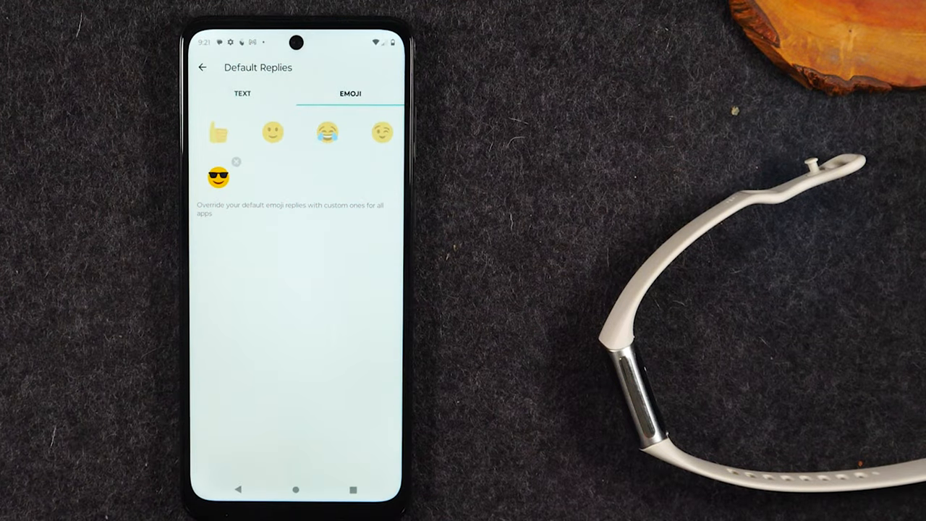
pyautogui.click(202, 68)
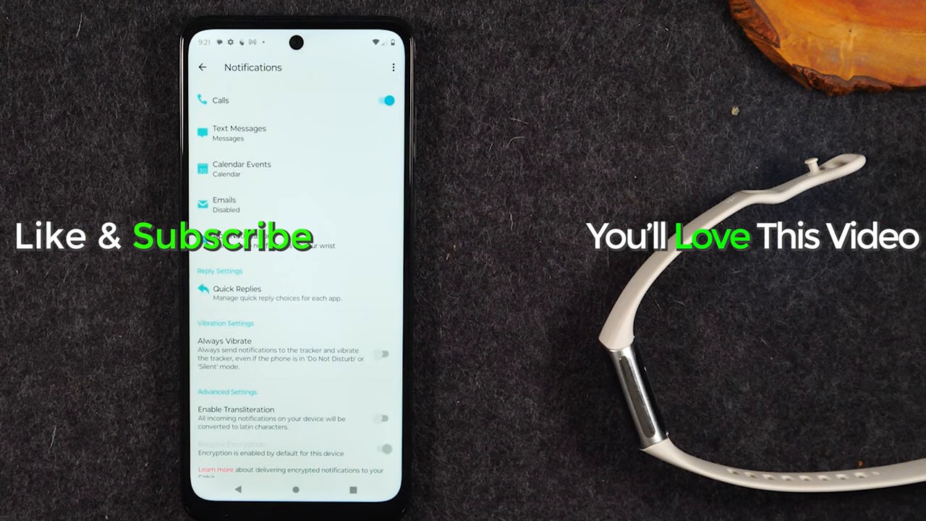